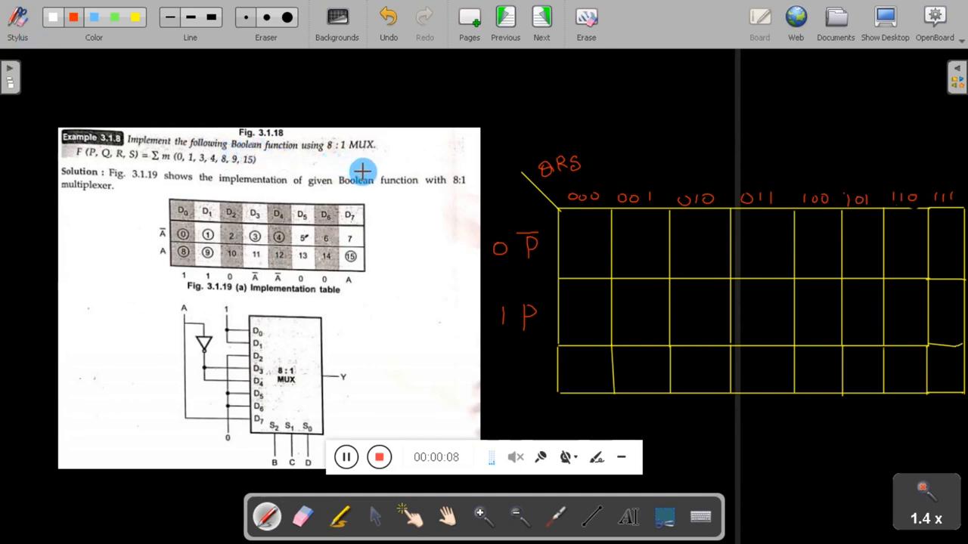
pyautogui.moveTo(100, 173)
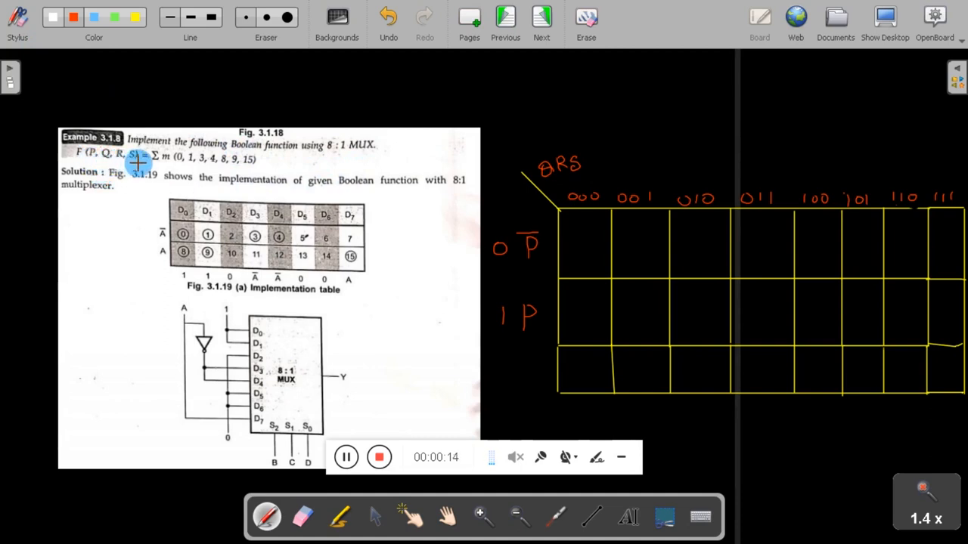
pyautogui.moveTo(270, 168)
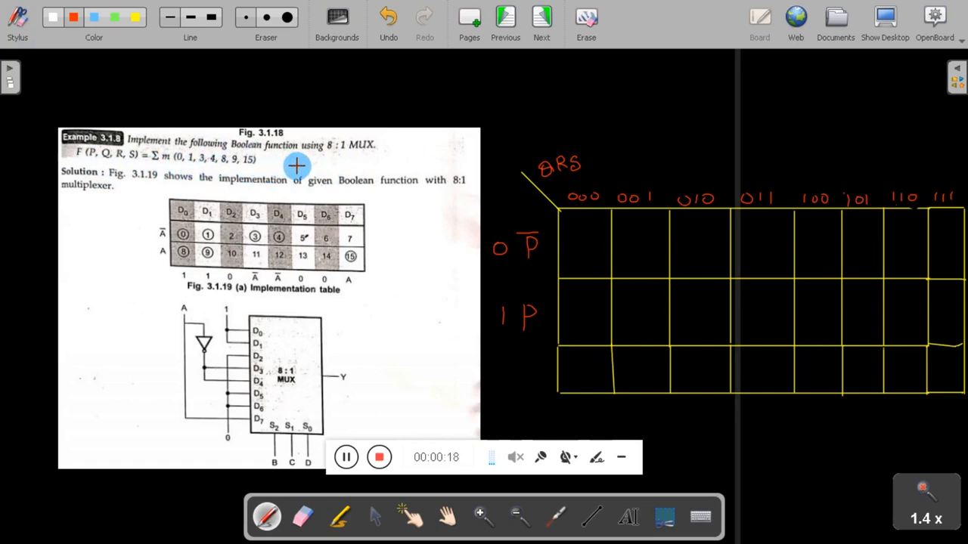
pyautogui.moveTo(195, 179)
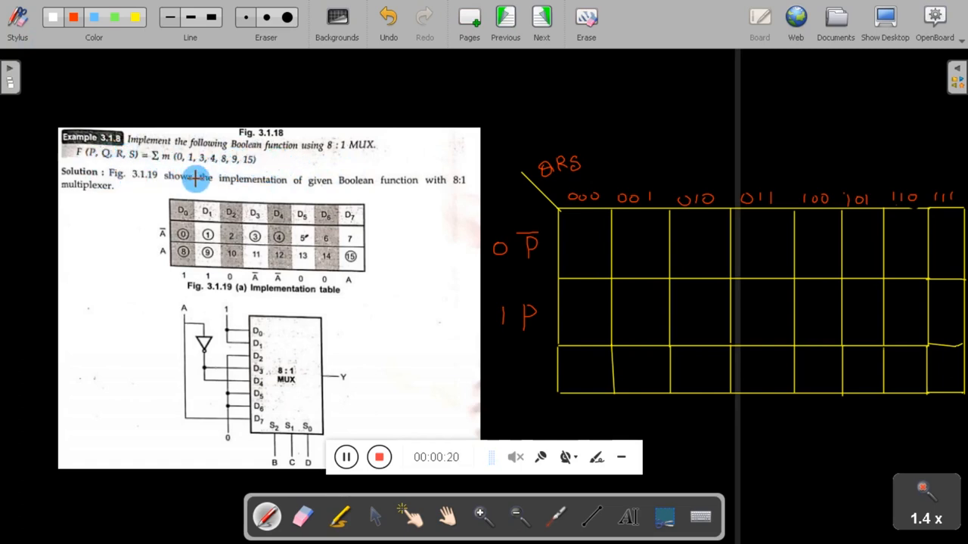
pyautogui.moveTo(333, 197)
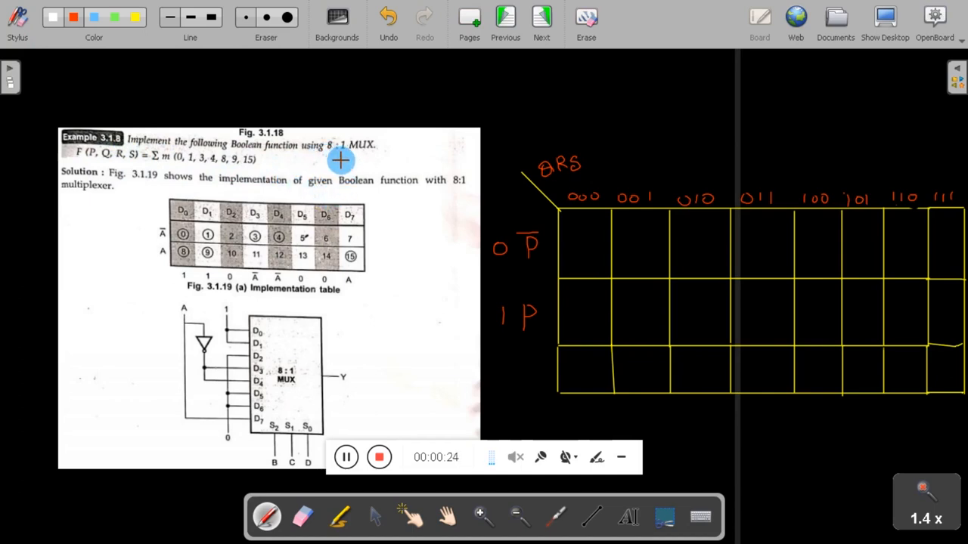
pyautogui.moveTo(51, 164)
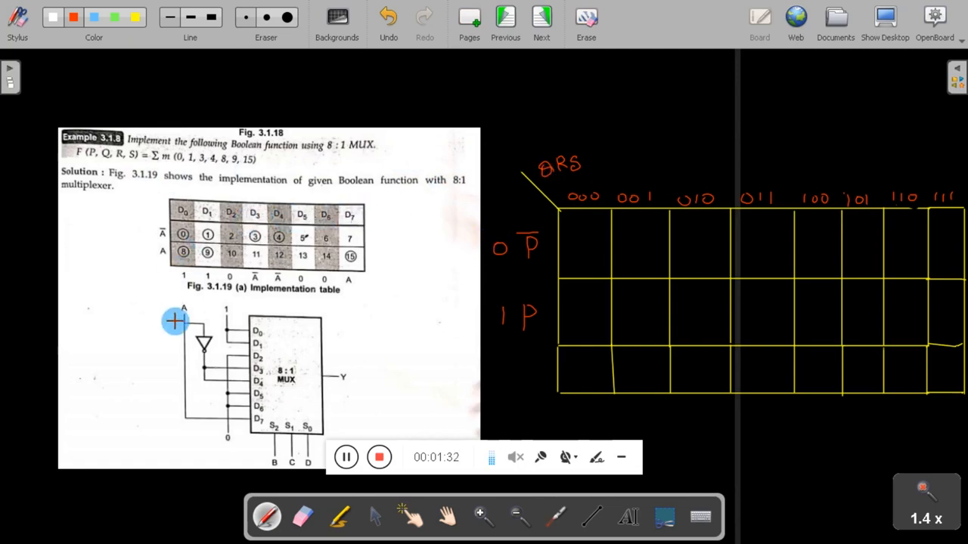
pyautogui.moveTo(794, 280)
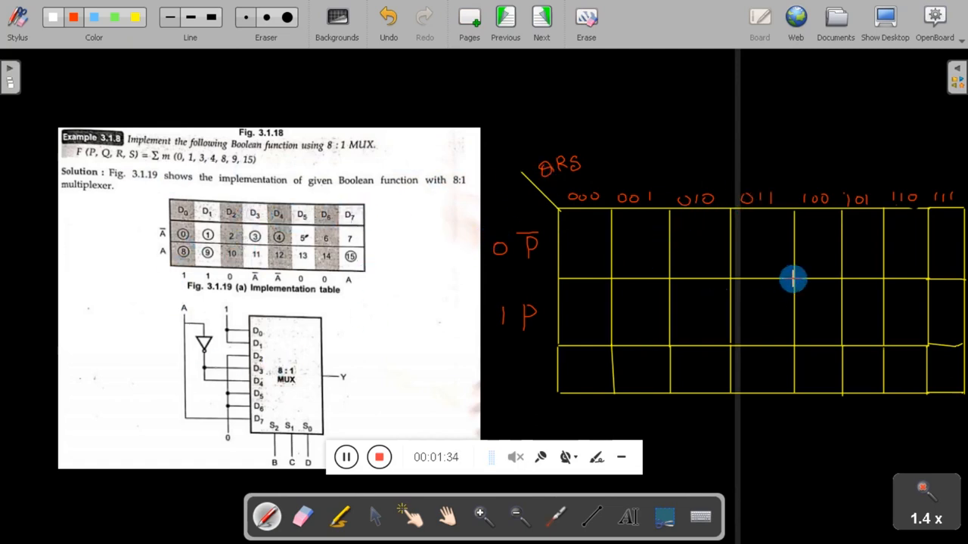
pyautogui.moveTo(336, 204)
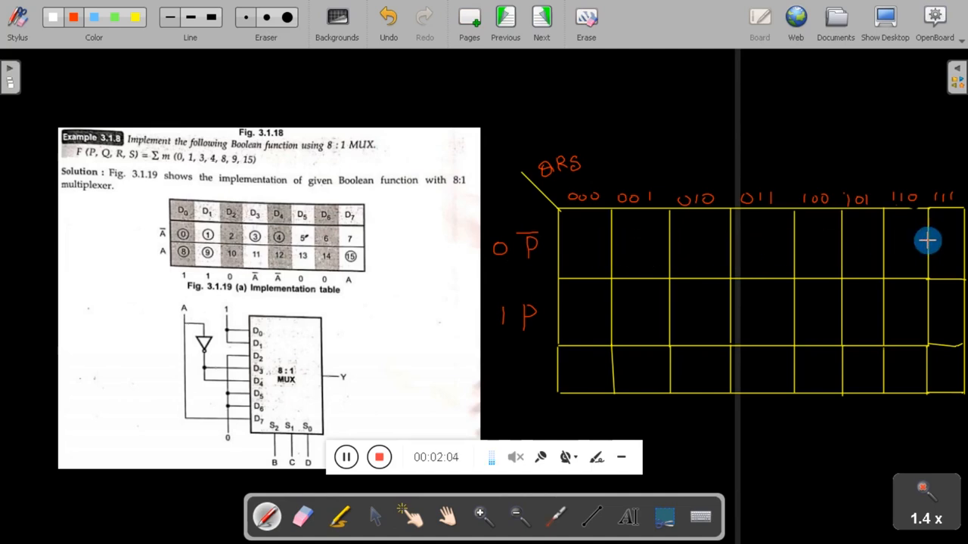
pyautogui.moveTo(505, 263)
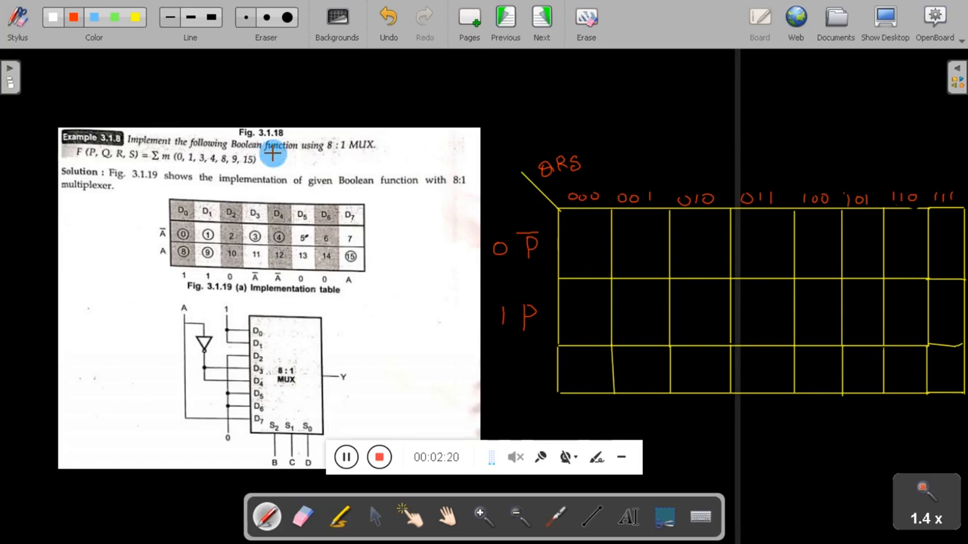
pyautogui.moveTo(619, 269)
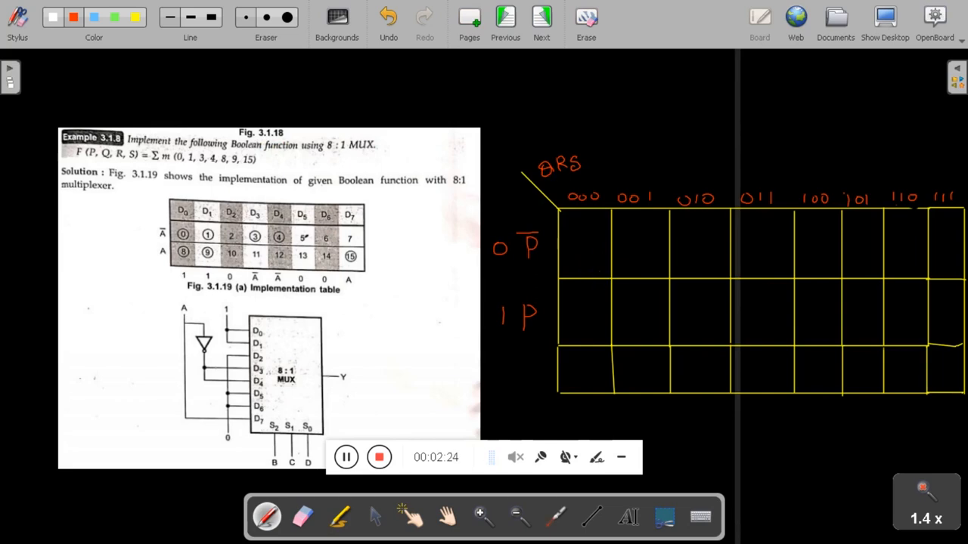
pyautogui.moveTo(604, 269)
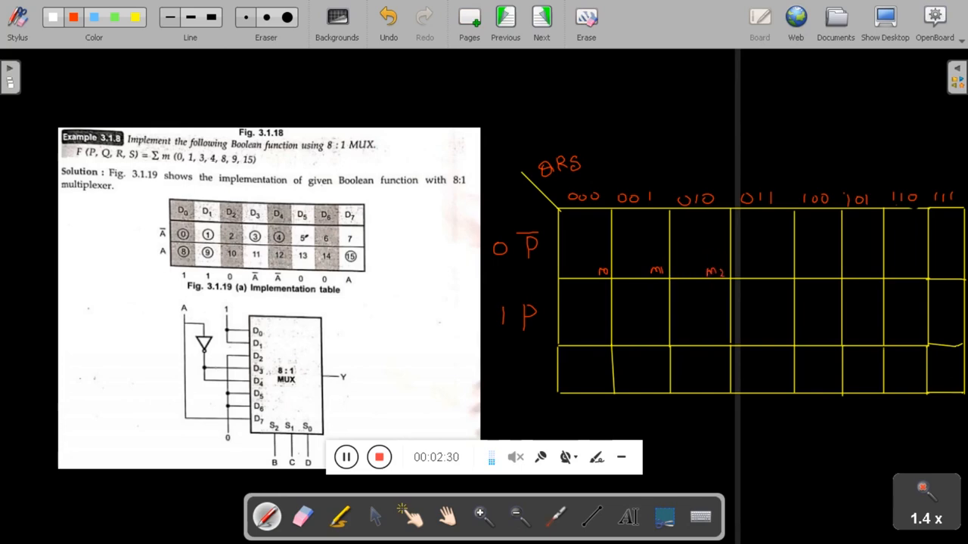
# Write the minterm labels m0–m7 into the P̄ row cells of the table.
pyautogui.click(777, 271)
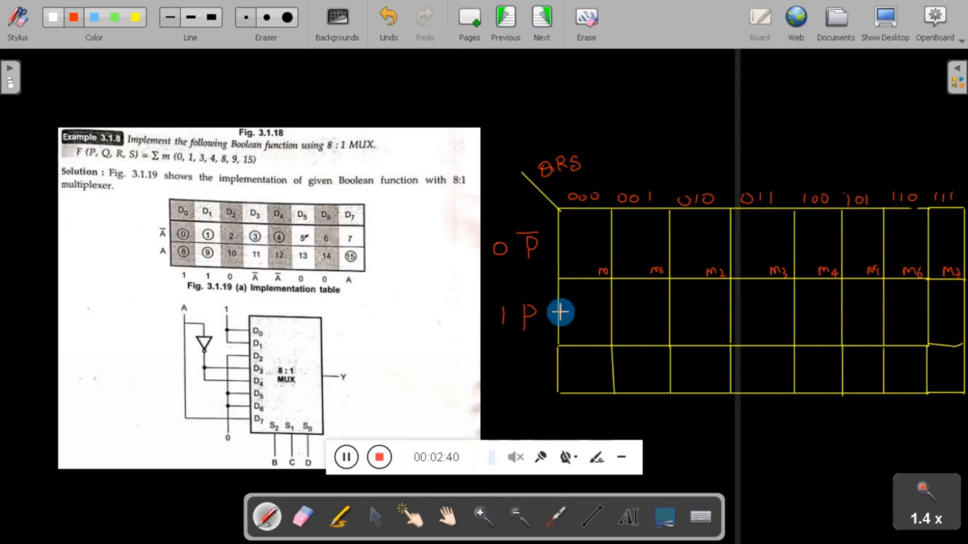
pyautogui.moveTo(517, 310)
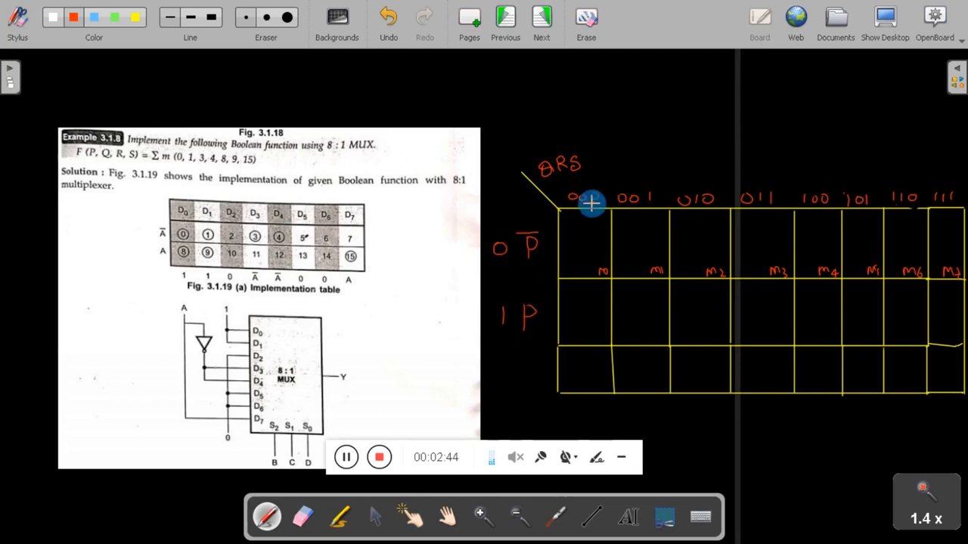
pyautogui.moveTo(592, 332)
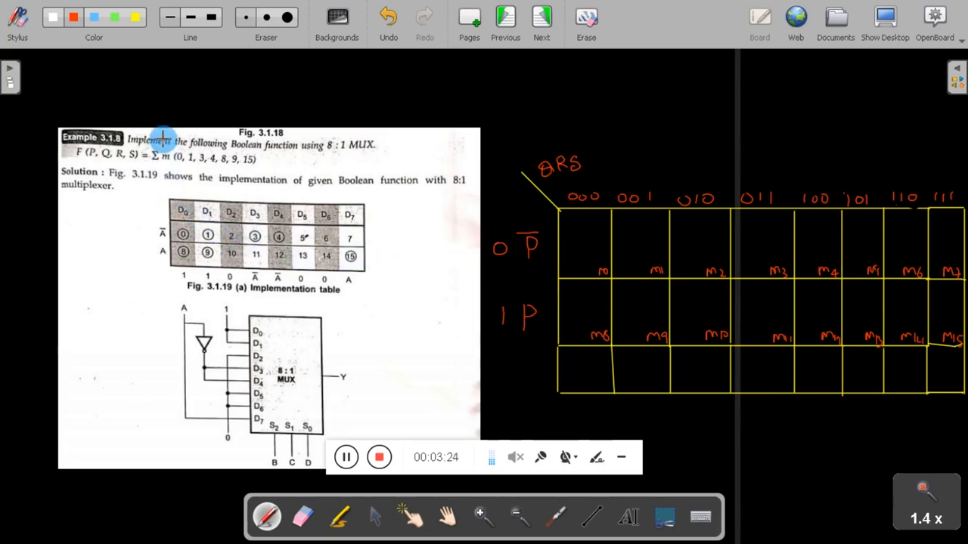
pyautogui.moveTo(396, 190)
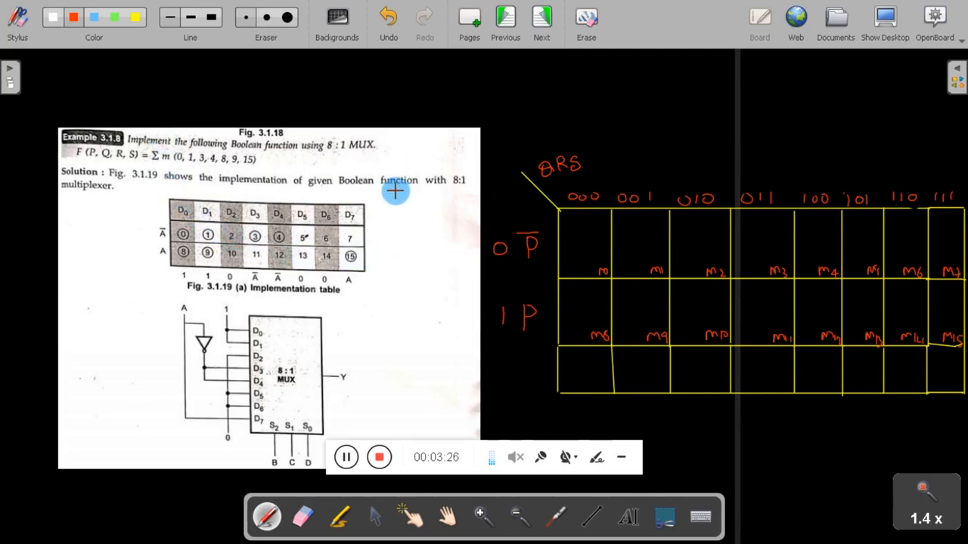
# Fill the empty P̄ and P row cells with zeros, settling on green ink.
pyautogui.click(74, 17)
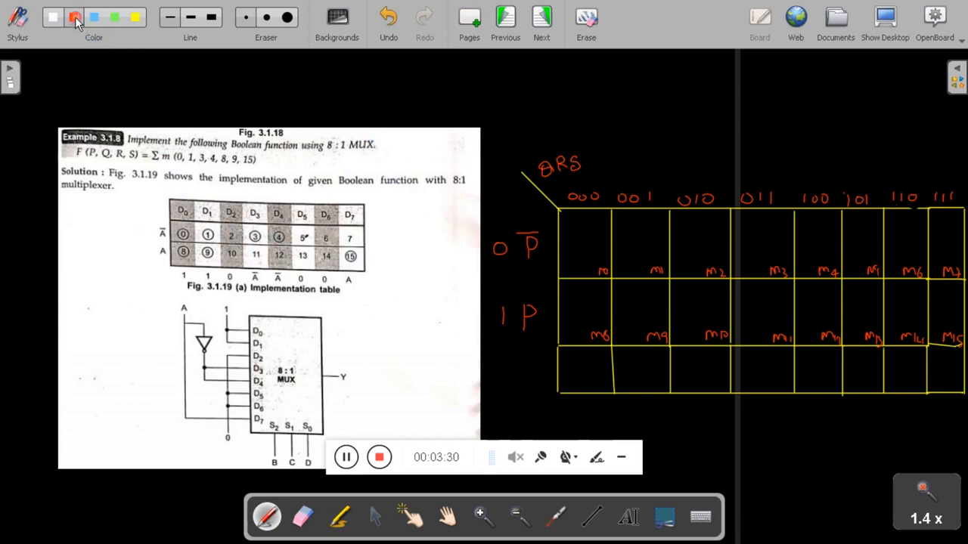
pyautogui.click(190, 17)
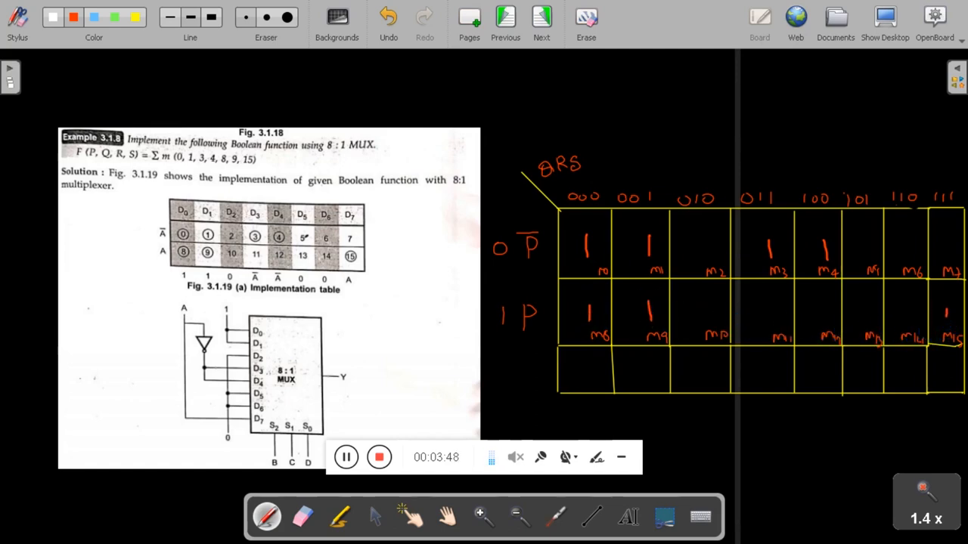
pyautogui.click(115, 16)
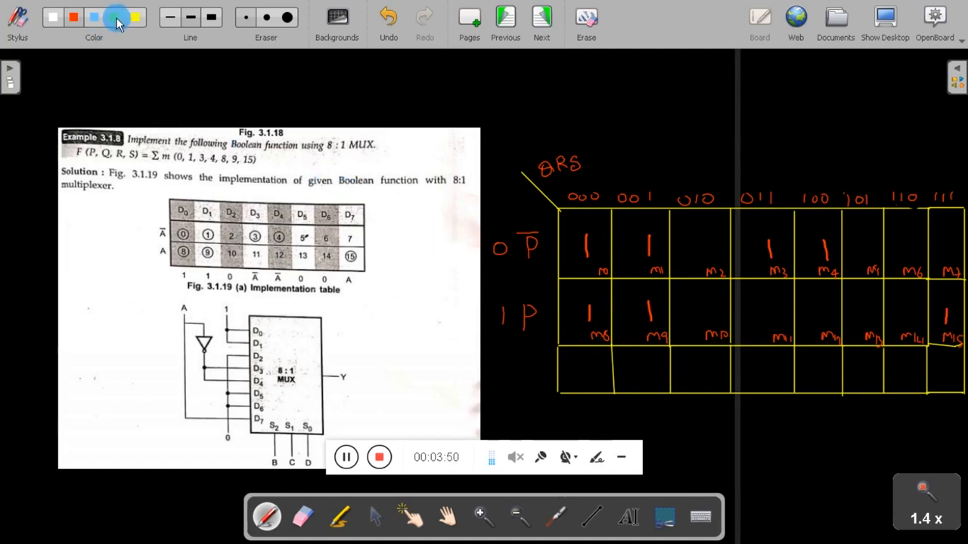
pyautogui.click(118, 17)
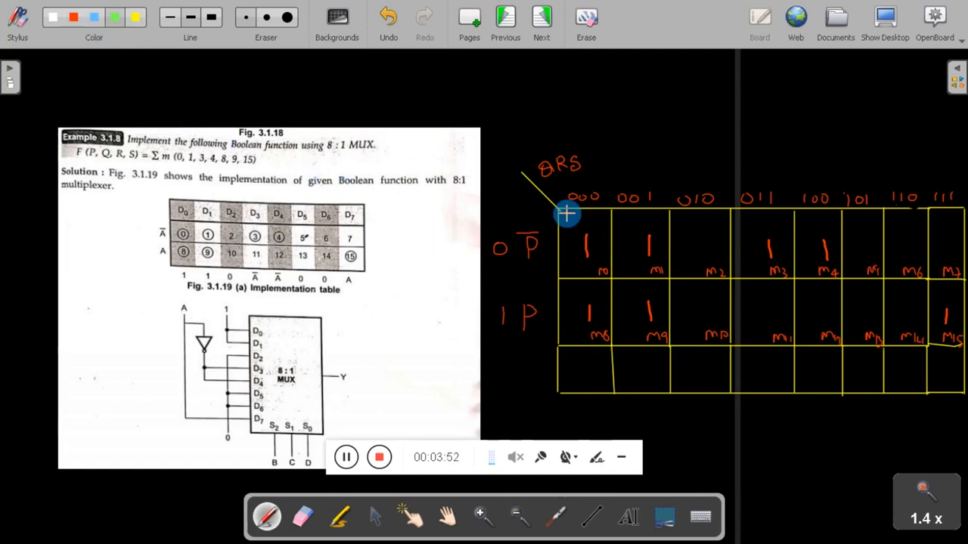
pyautogui.click(124, 17)
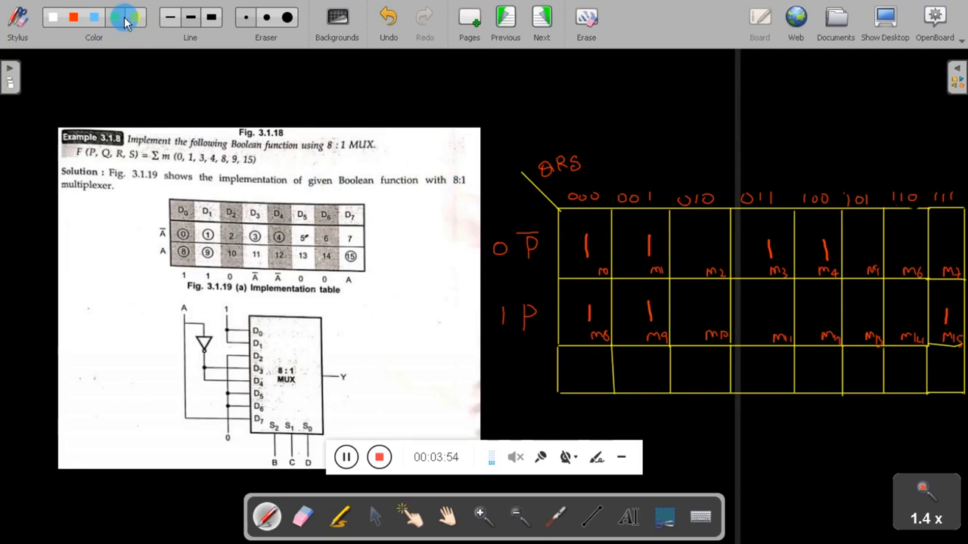
pyautogui.click(117, 17)
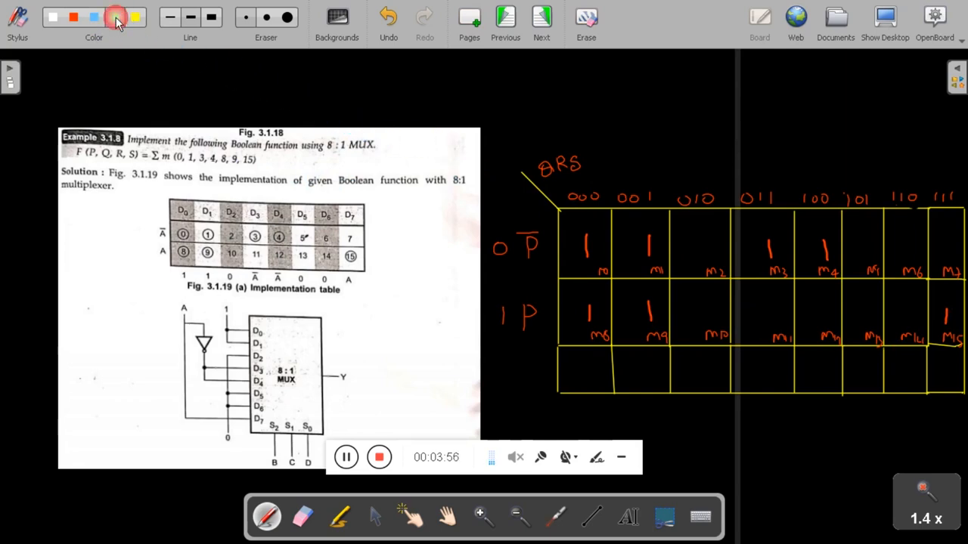
pyautogui.click(115, 17)
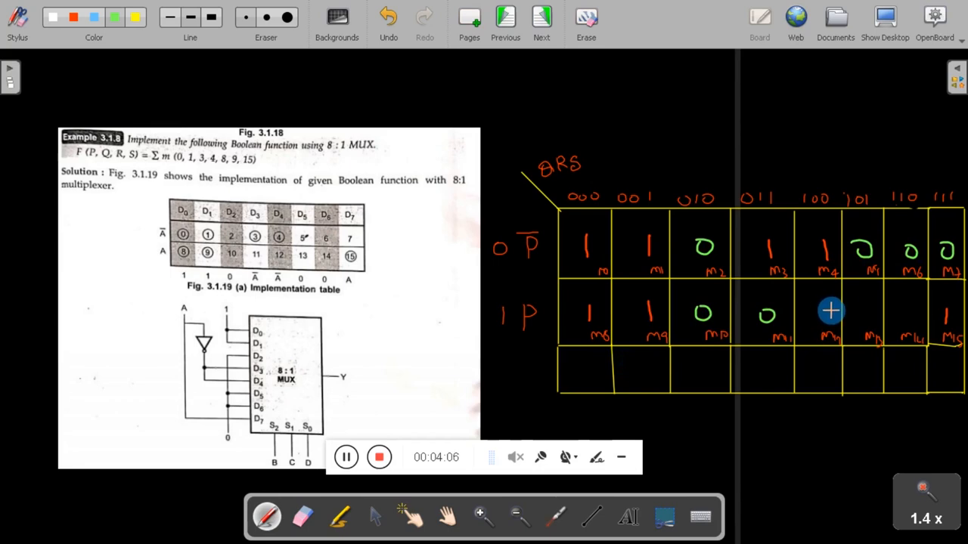
pyautogui.moveTo(823, 311)
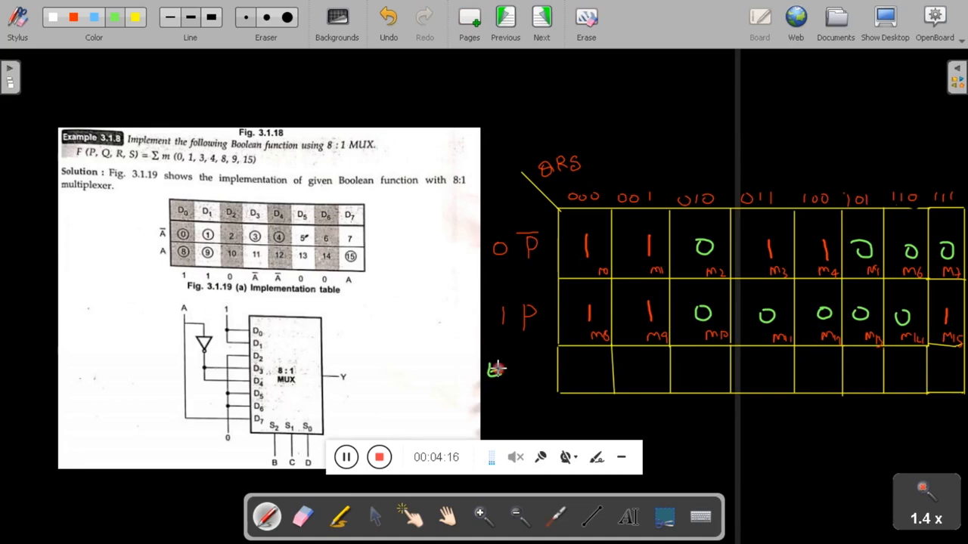
# Start the 'EVMy' label beside the third table row.
pyautogui.moveTo(487, 371); pyautogui.dragTo(532, 371)
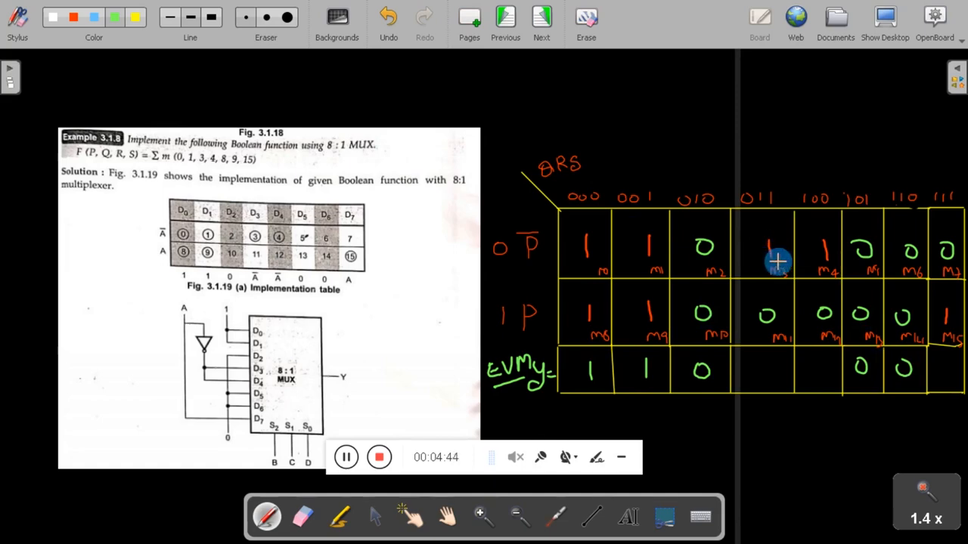
pyautogui.moveTo(584, 272)
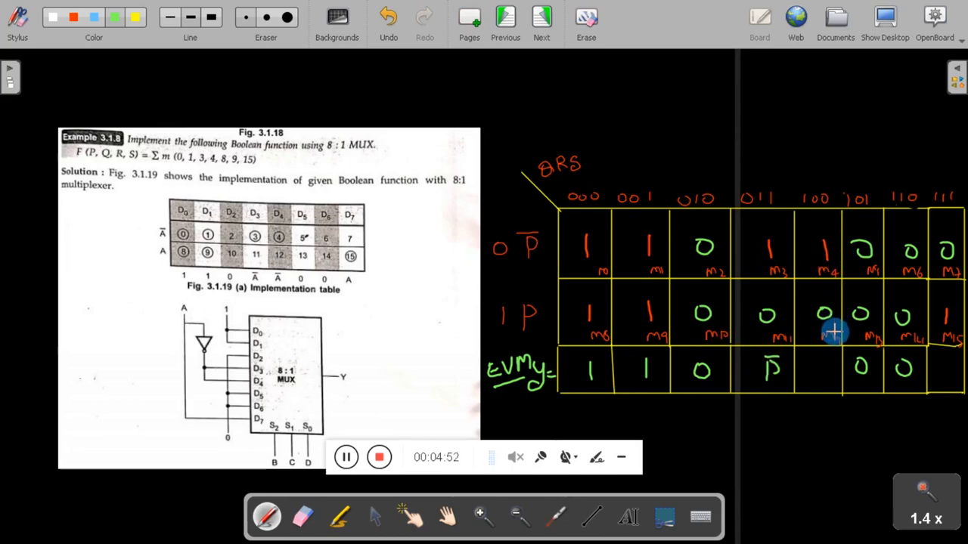
# Enter the EVM y row values 1, 1, 0, P̄, P̄, 0, 0, P under columns D0–D7.
pyautogui.click(824, 370)
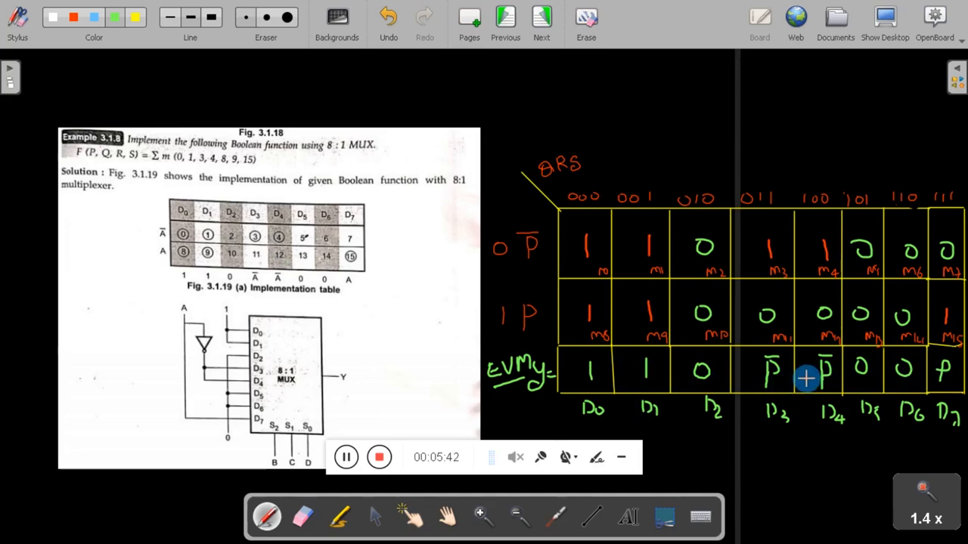
pyautogui.moveTo(787, 387)
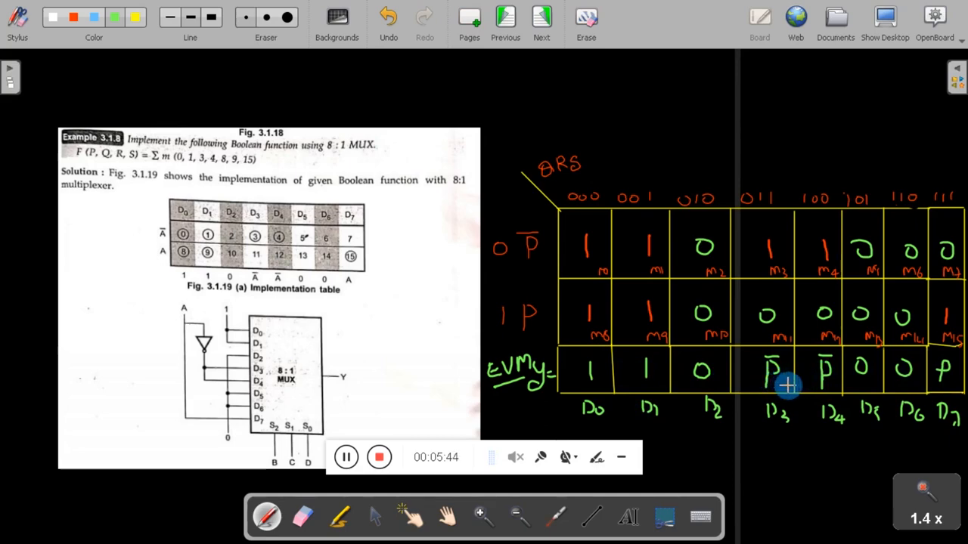
pyautogui.moveTo(274, 320)
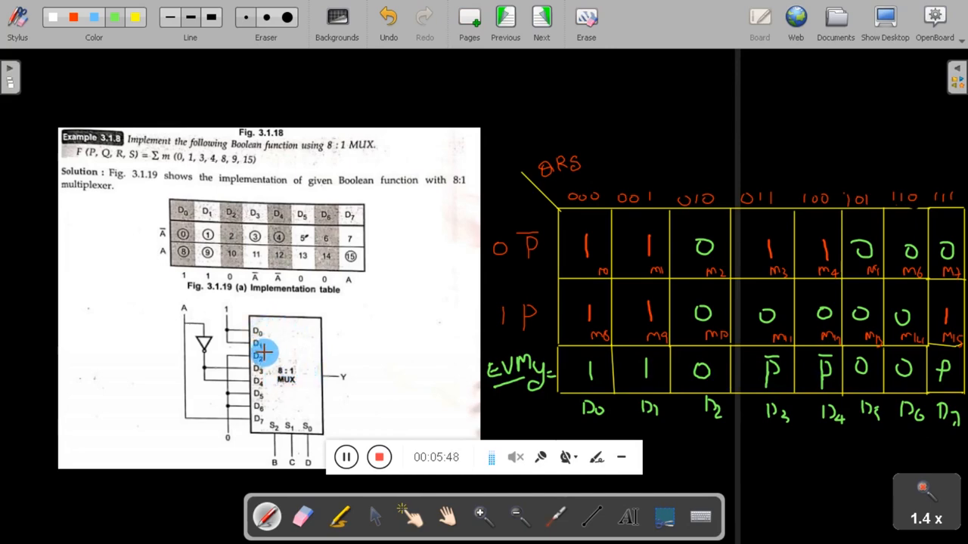
pyautogui.moveTo(270, 424)
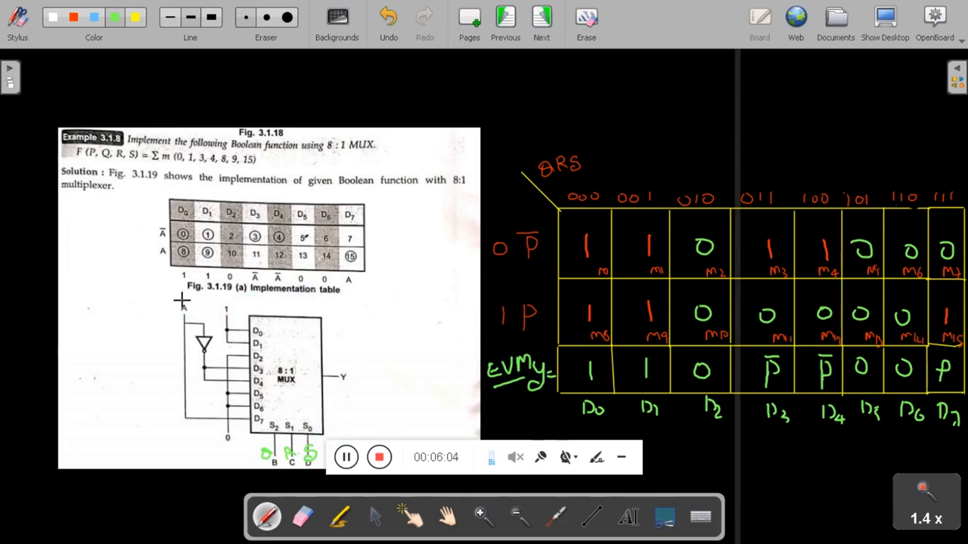
# Label the MUX inputs P and 1 in red, then switch to blue ink.
pyautogui.click(73, 16)
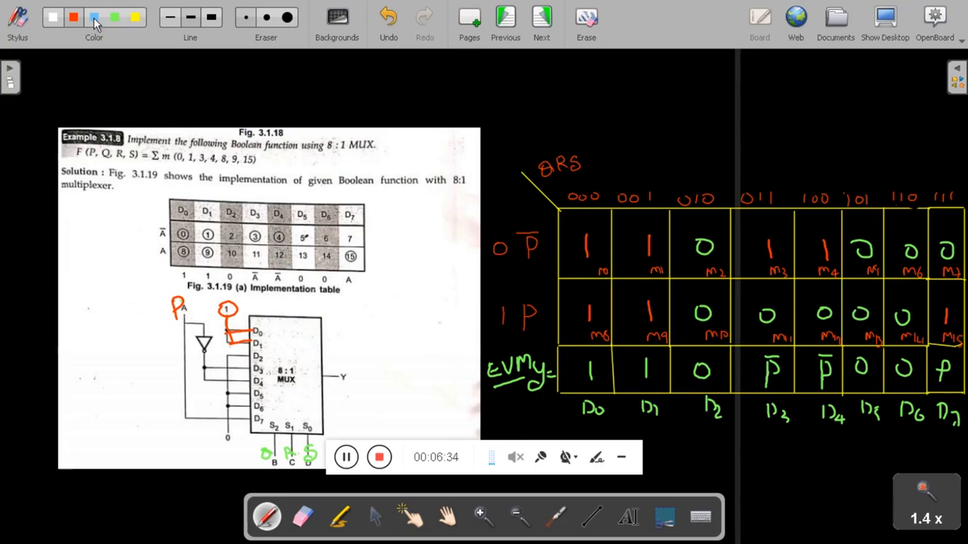
pyautogui.click(169, 17)
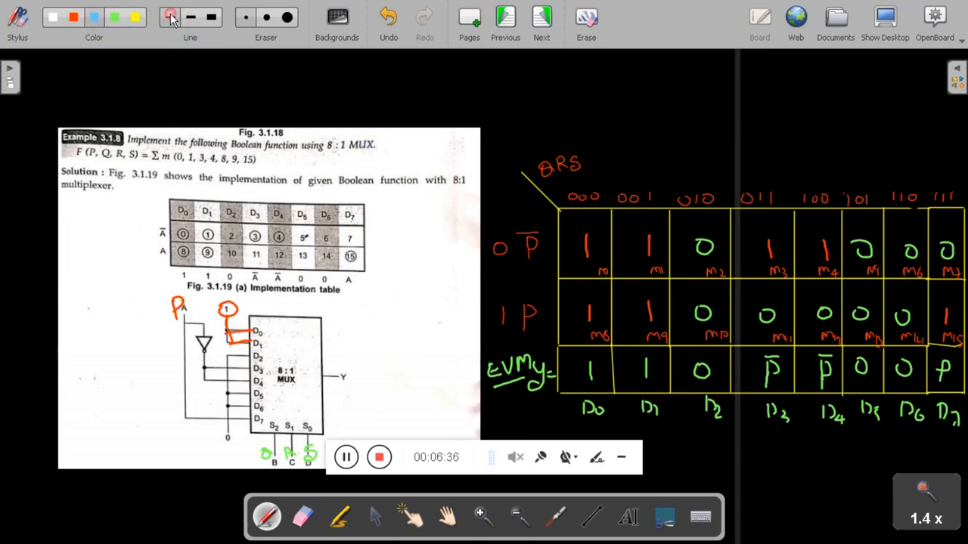
# Trace blue MUX input wires, label output y, and underline D2, D5, D6.
pyautogui.click(190, 17)
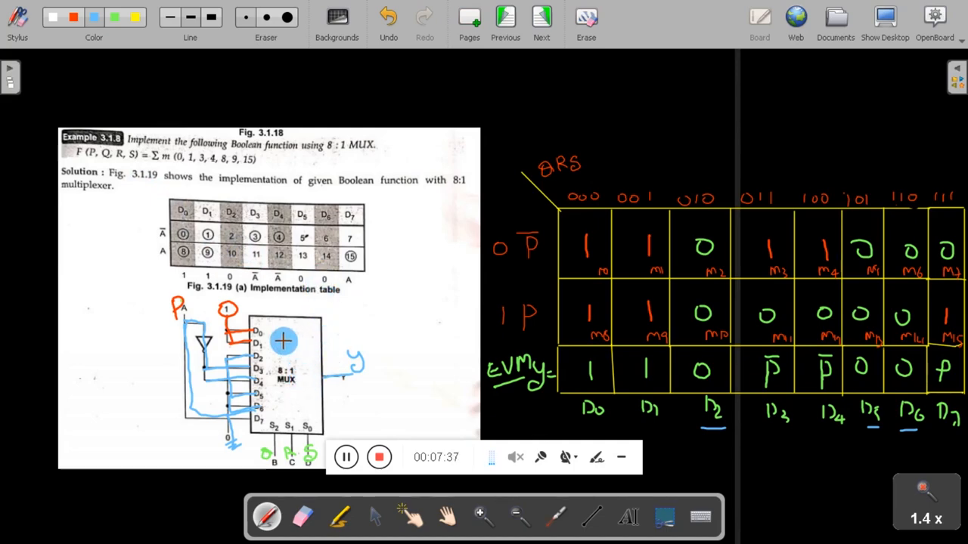
pyautogui.moveTo(317, 330)
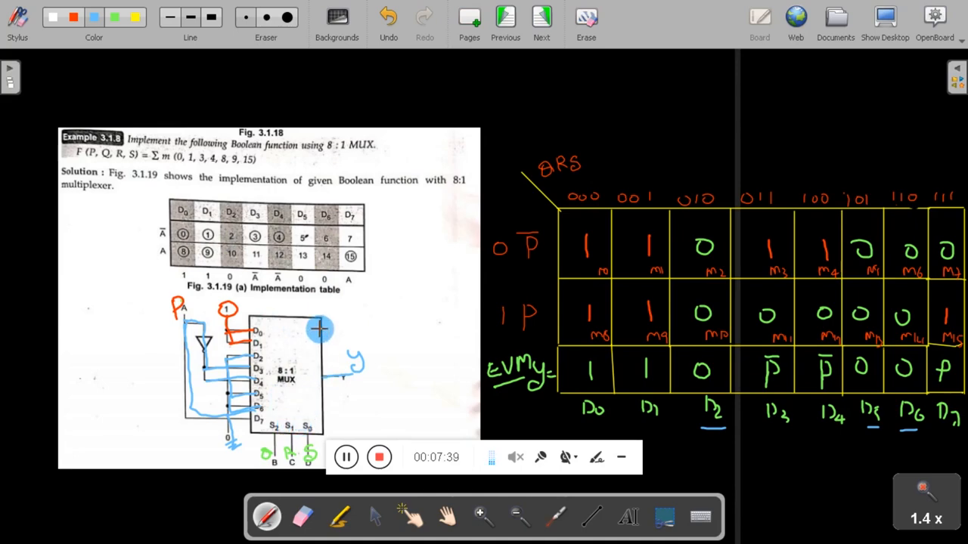
pyautogui.moveTo(372, 279)
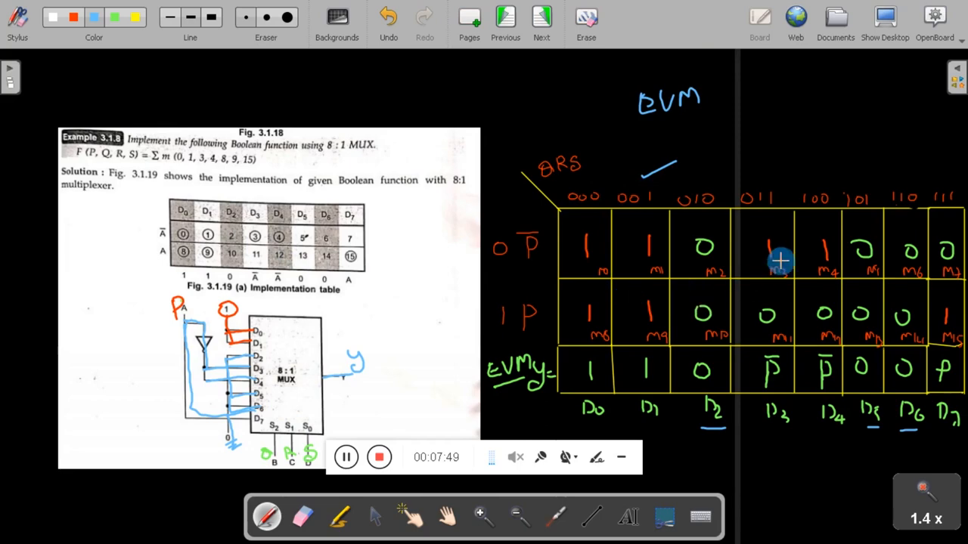
pyautogui.moveTo(653, 145)
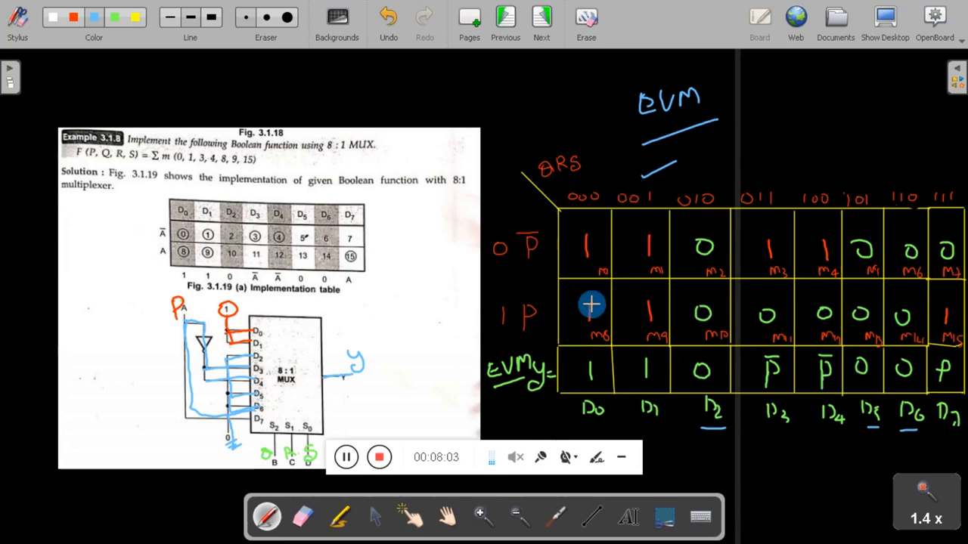
pyautogui.moveTo(703, 307)
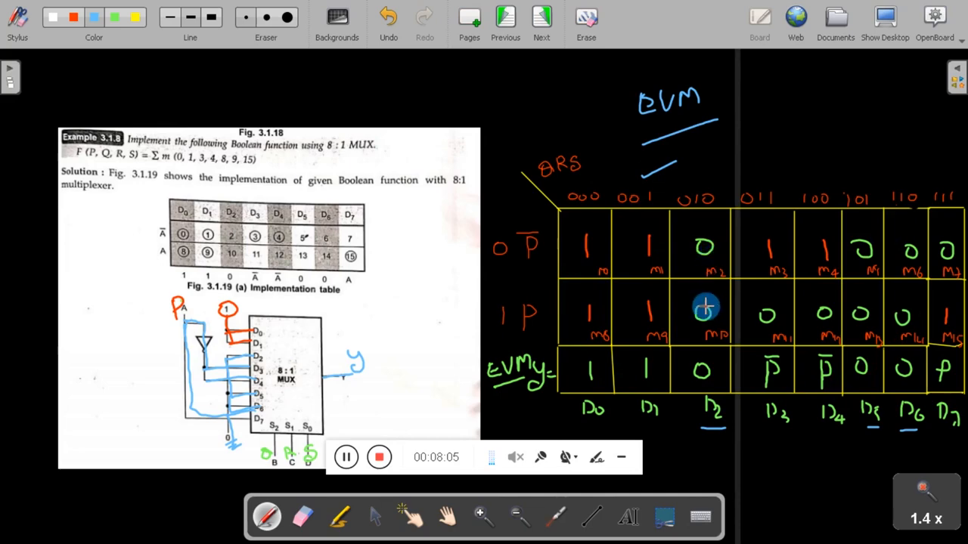
pyautogui.moveTo(541, 270)
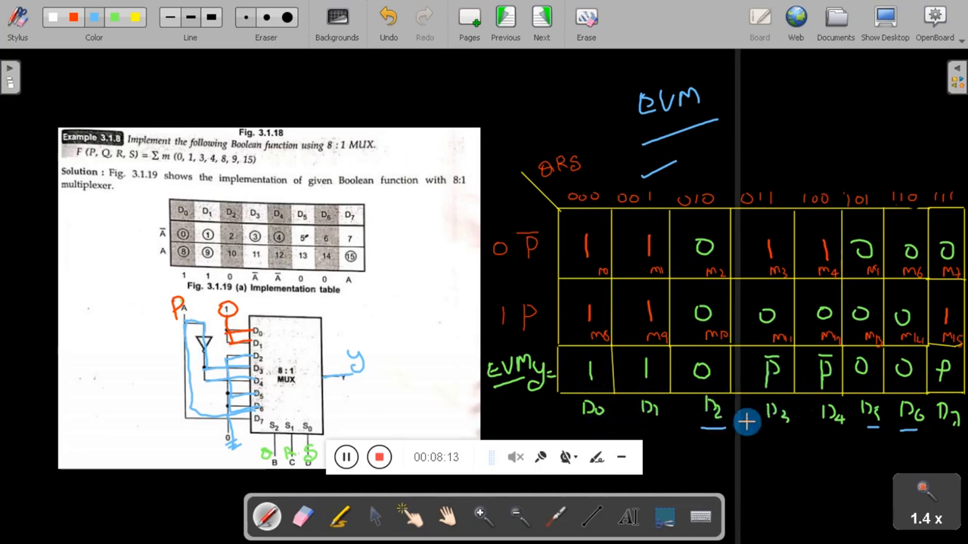
pyautogui.moveTo(615, 429)
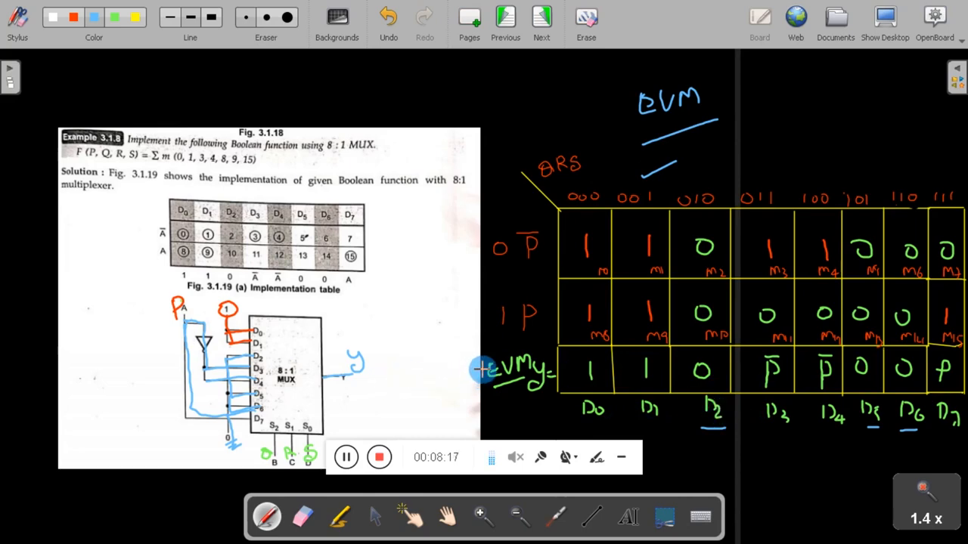
# Write the 'EVM' heading above the table with a short underline stroke.
pyautogui.click(347, 456)
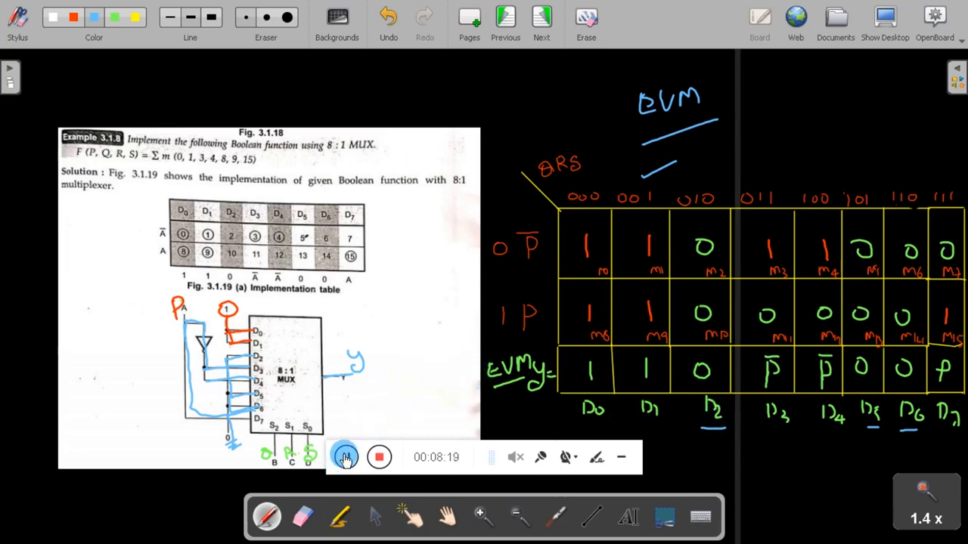